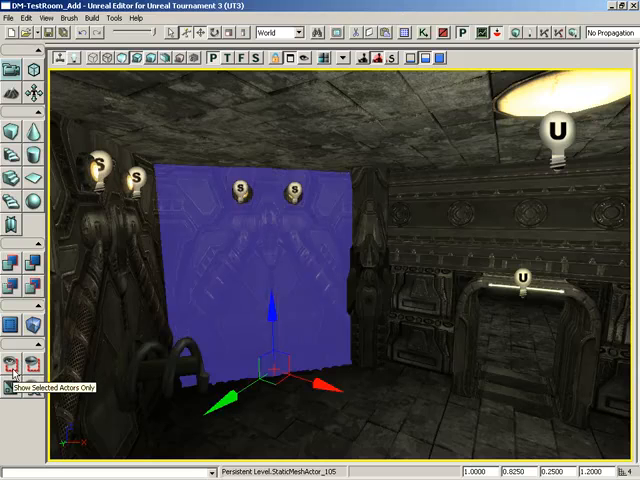
Step: Show only the selected blue wall mesh, then unhide all actors again
click(12, 363)
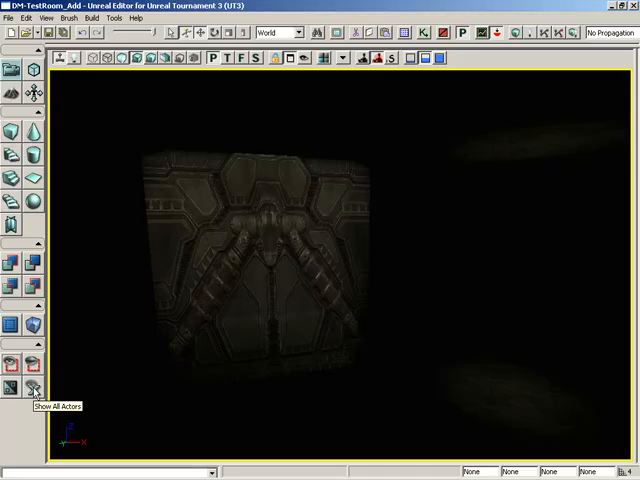
click(33, 388)
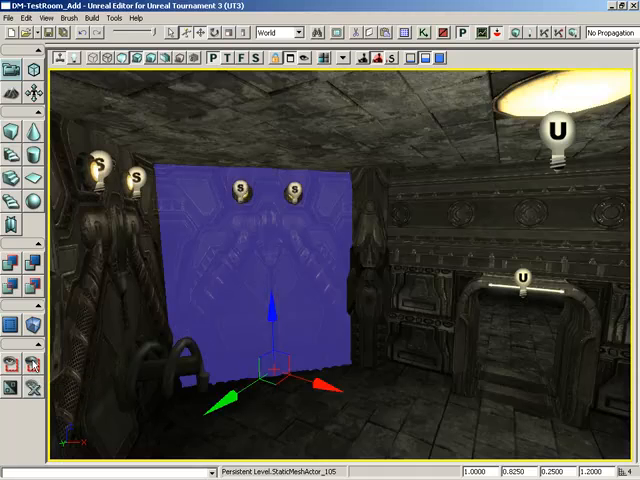
Step: Invert the selection so 192 actors are selected, excluding the wall mesh
click(27, 367)
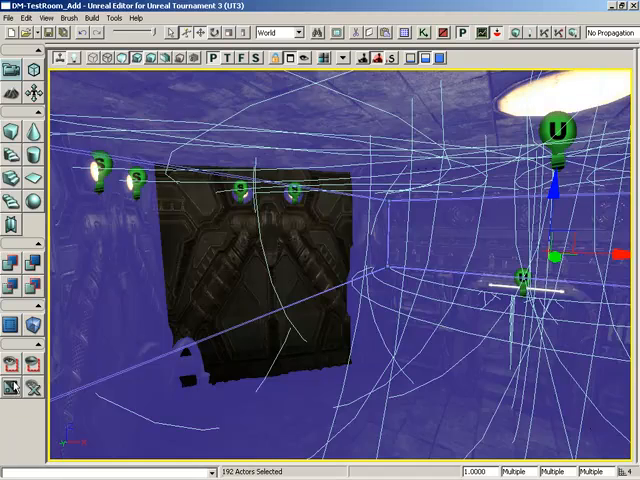
mouse_move(16, 388)
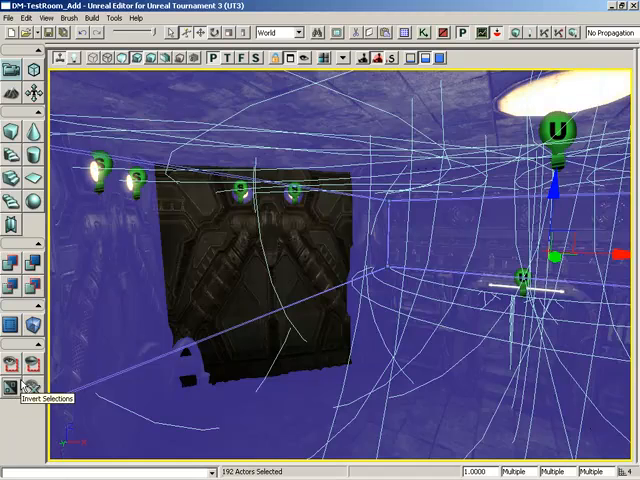
mouse_move(22, 388)
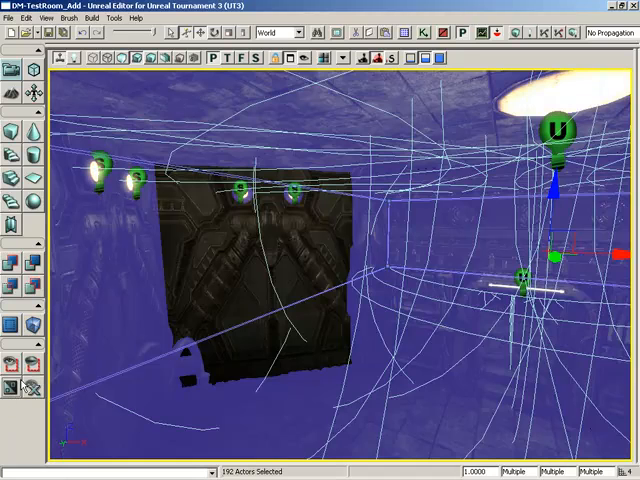